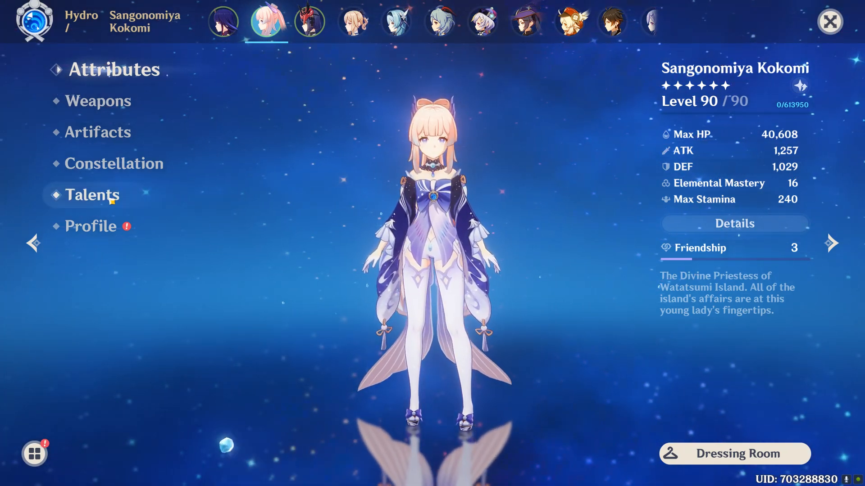
# - Show Kurage's Oath skill attributes at level 9 with 185.6% Ripple DMG from Kokomi's talents
pyautogui.click(91, 195)
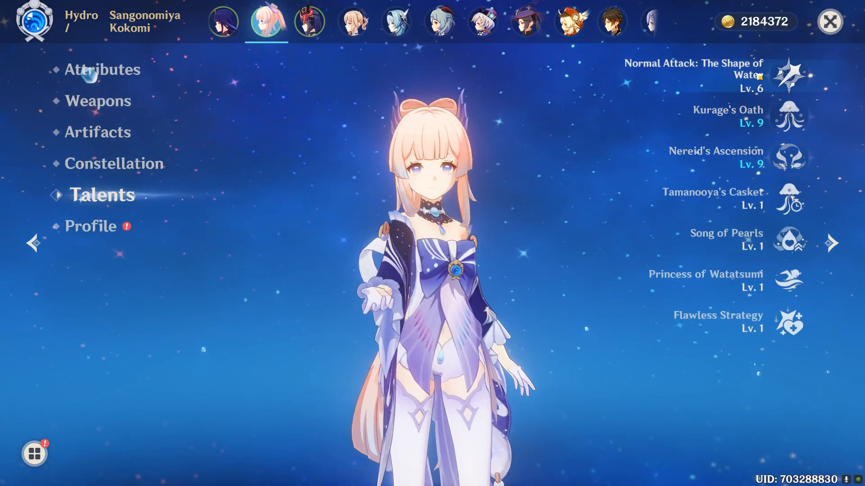
pyautogui.click(694, 75)
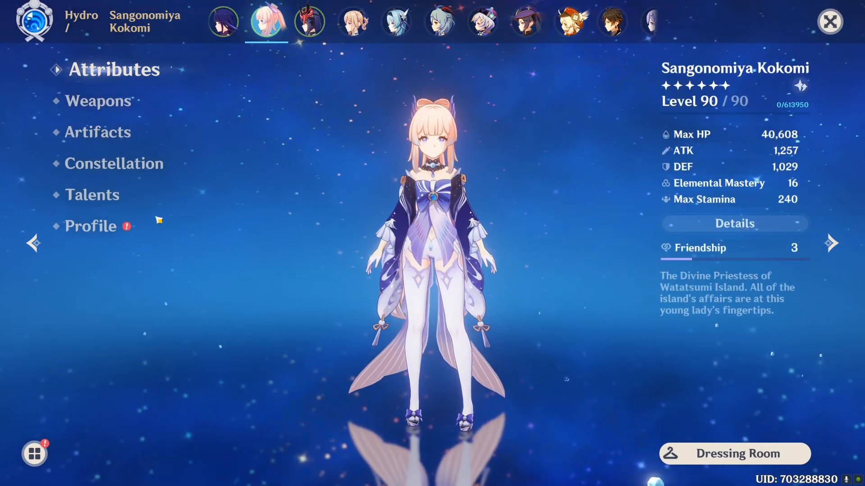
pyautogui.click(92, 195)
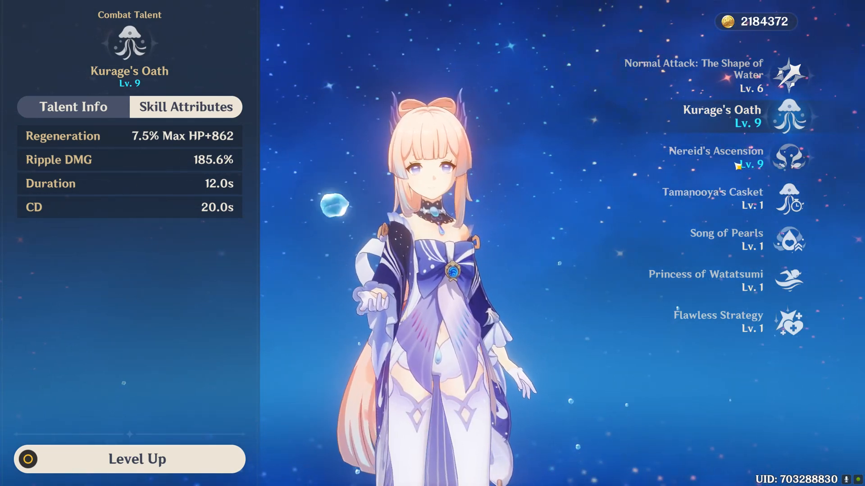
# - Close Kurage's Oath details to return to Kokomi's attributes with 40,608 Max HP and 1,257 ATK
pyautogui.click(715, 157)
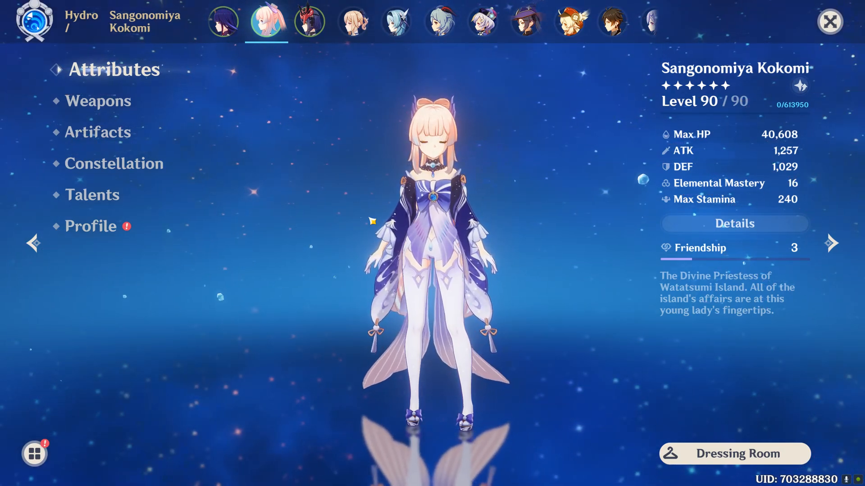
# - Exit the character screen into the open world as Kokomi and reach the Masanori fight clip
pyautogui.click(830, 21)
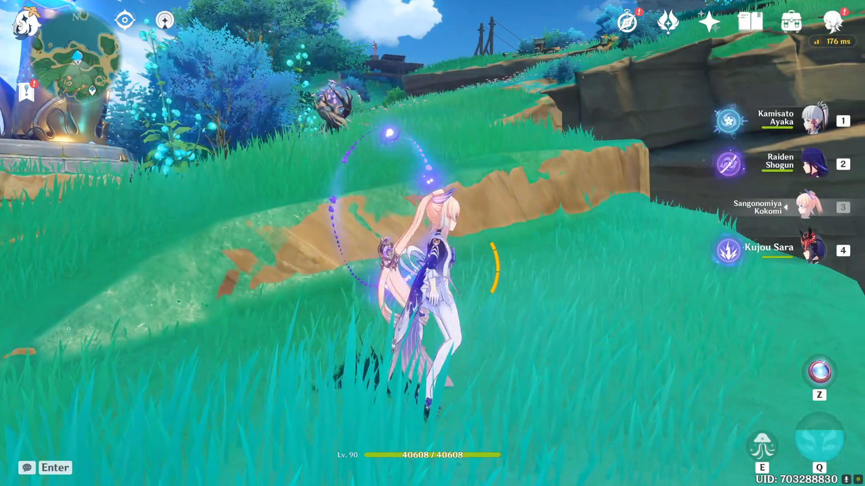
pyautogui.press('4')
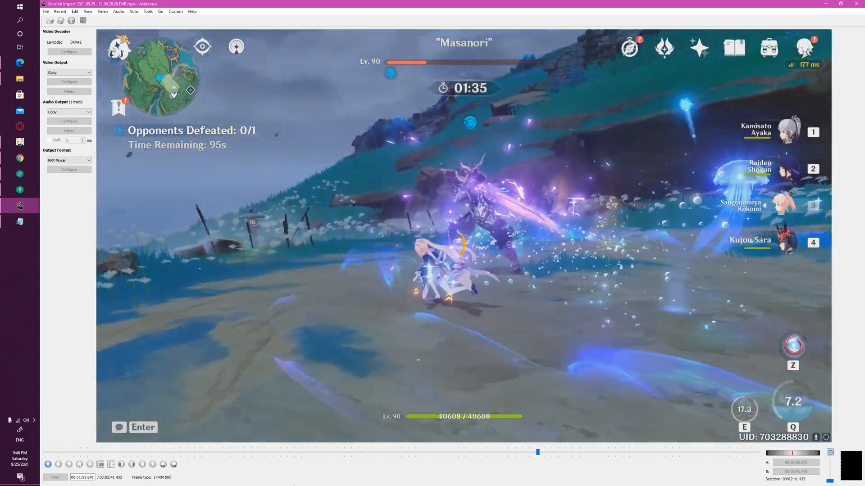
# - Advance playback of the Masanori fight footage before bringing up the Kokomi damage notes
pyautogui.click(48, 465)
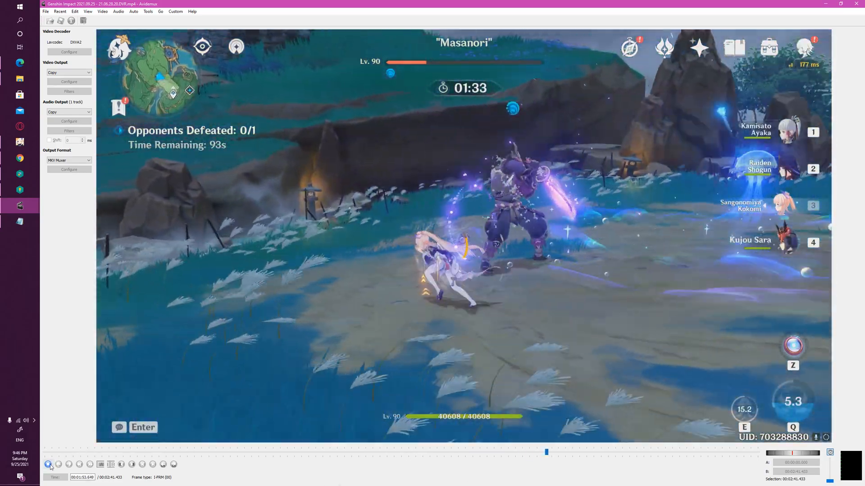
pyautogui.click(48, 463)
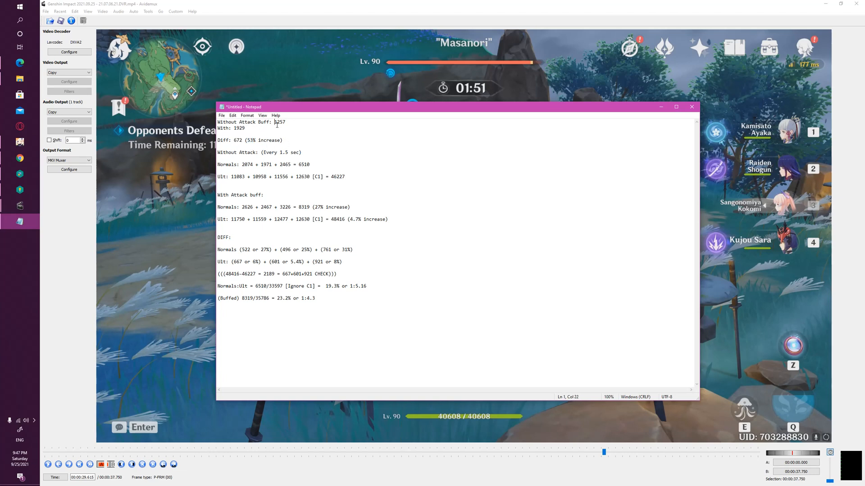
pyautogui.doubleClick(236, 127)
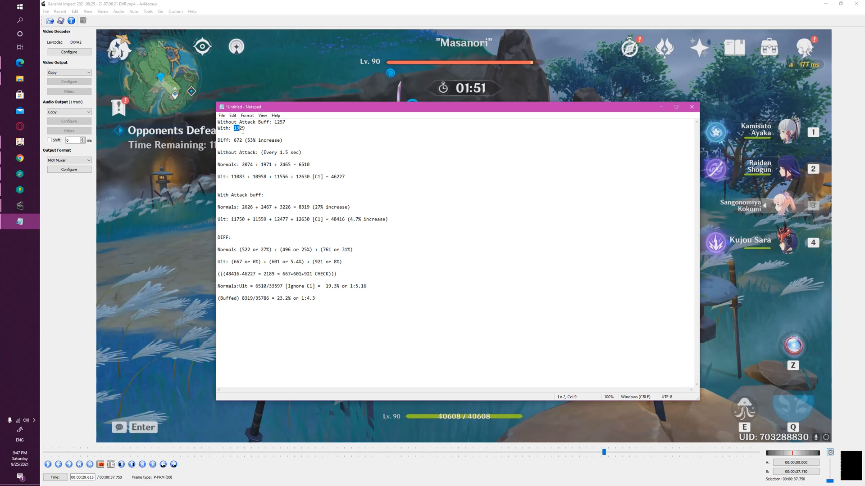
pyautogui.write('1929')
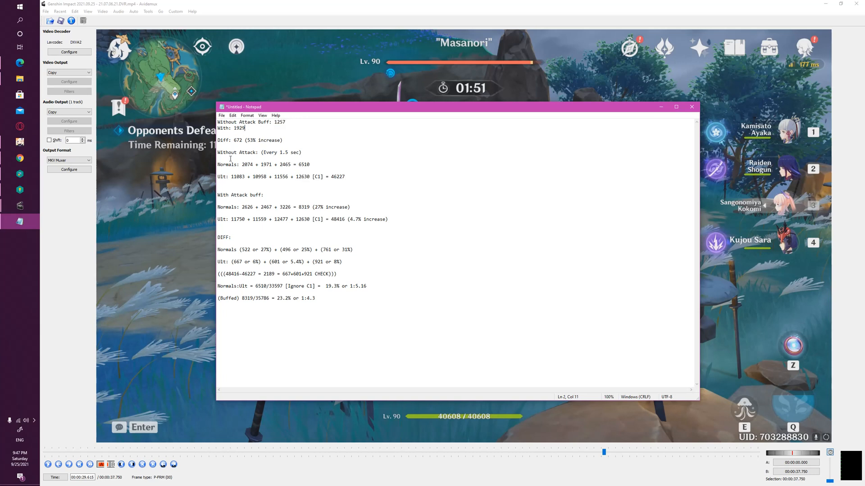
pyautogui.moveTo(276, 161)
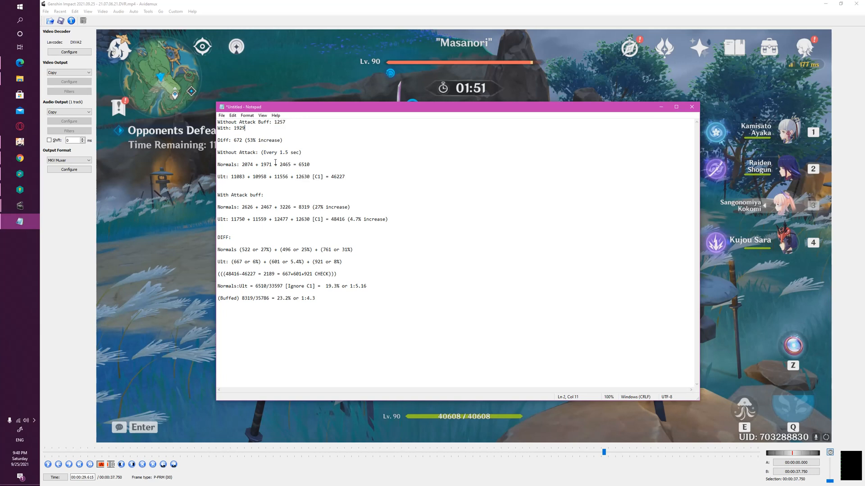
pyautogui.click(220, 153)
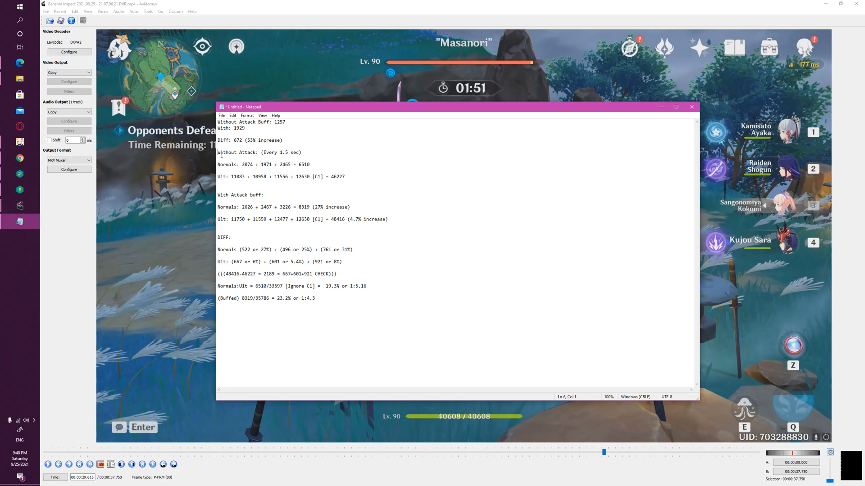
pyautogui.doubleClick(304, 164)
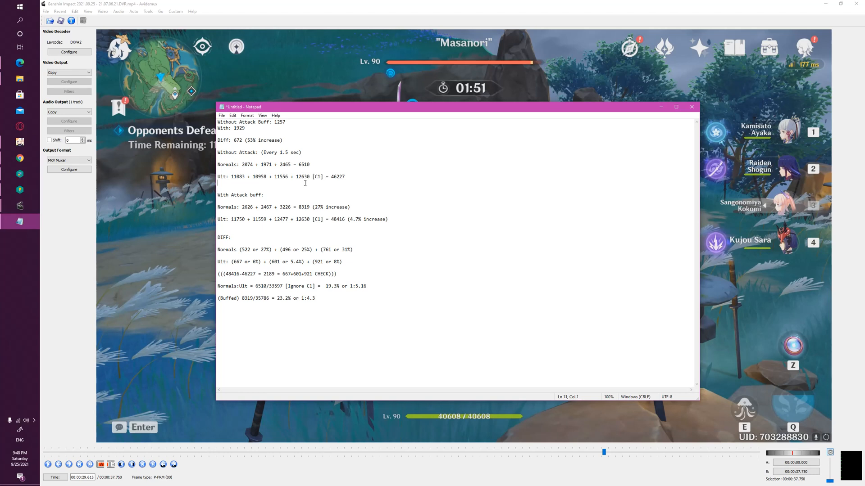
# - Isolate the 48416−46227 = 2189 check line with blank lines, reviewing the 46227 burst total
pyautogui.doubleClick(337, 177)
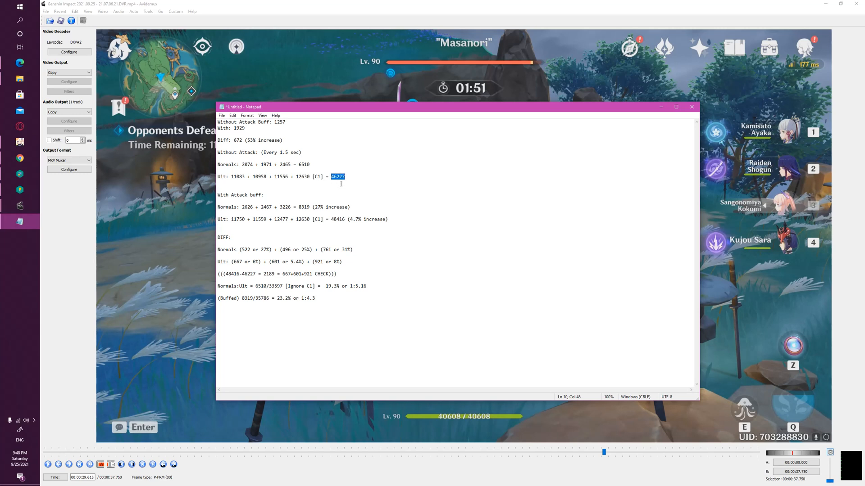
pyautogui.moveTo(281, 164)
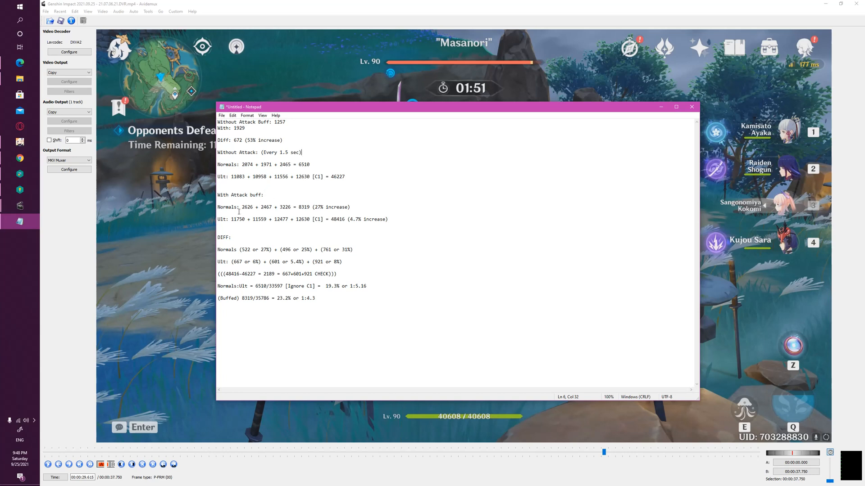
pyautogui.moveTo(317, 229)
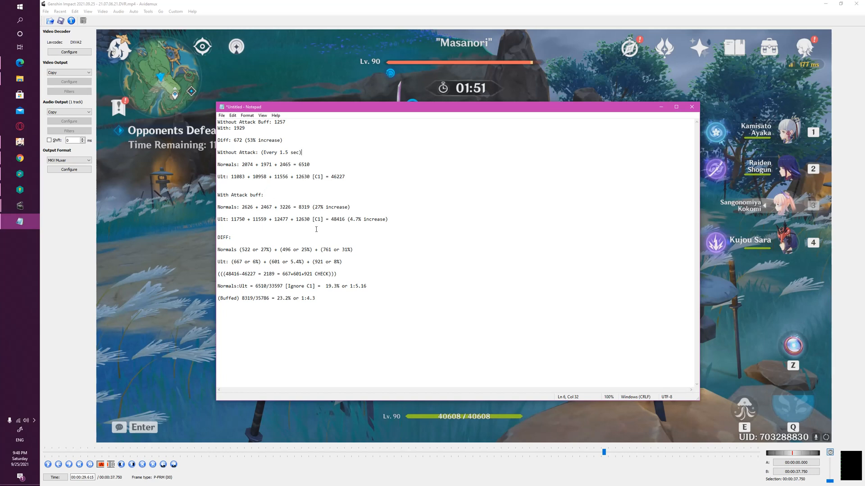
pyautogui.moveTo(242, 207); pyautogui.dragTo(291, 207)
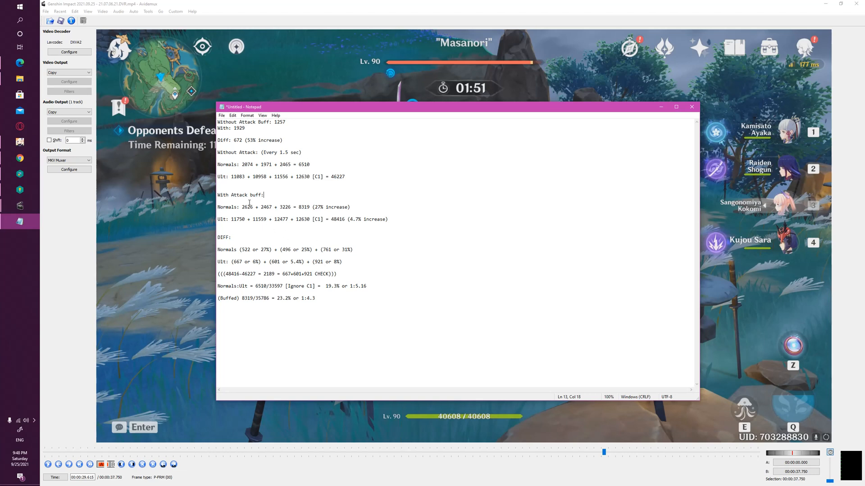
pyautogui.moveTo(251, 239)
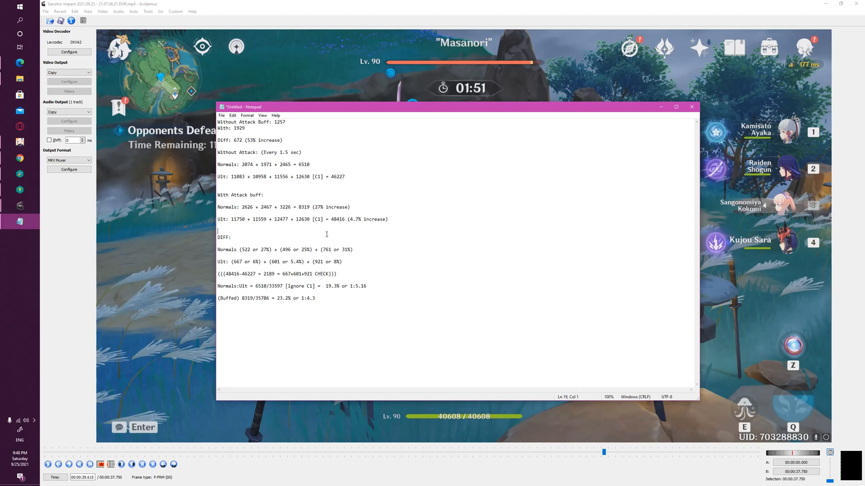
pyautogui.moveTo(339, 228)
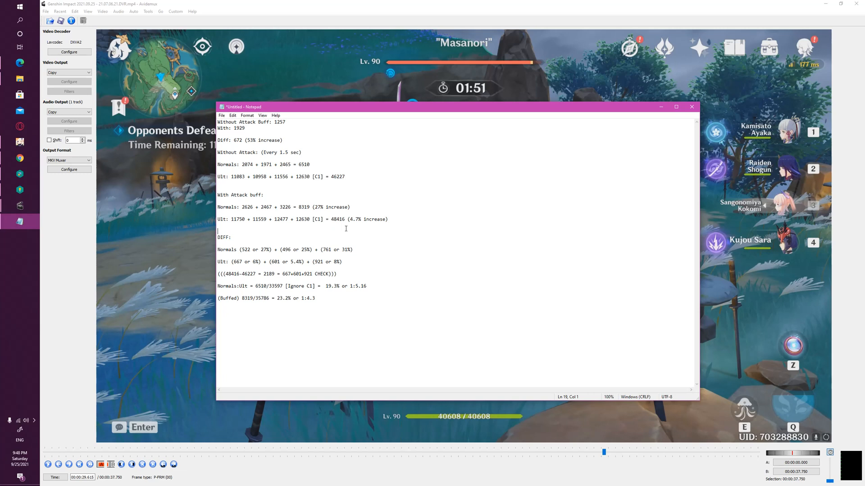
pyautogui.doubleClick(353, 219)
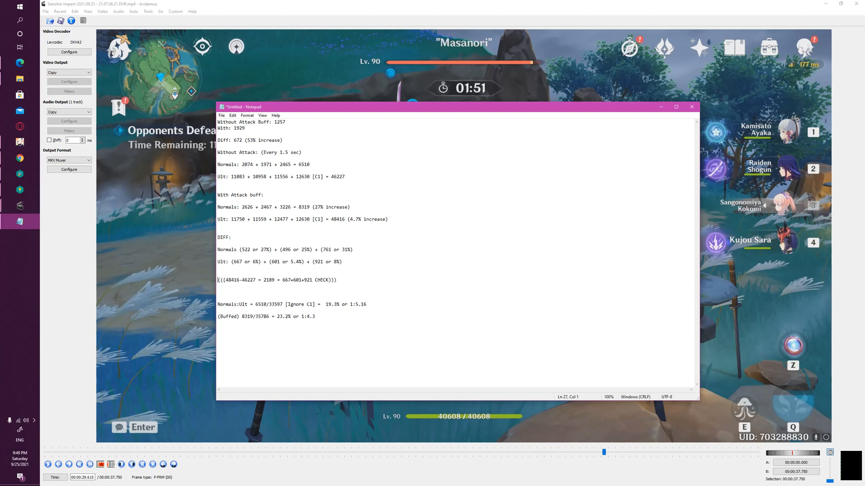
pyautogui.moveTo(226, 250); pyautogui.dragTo(353, 250)
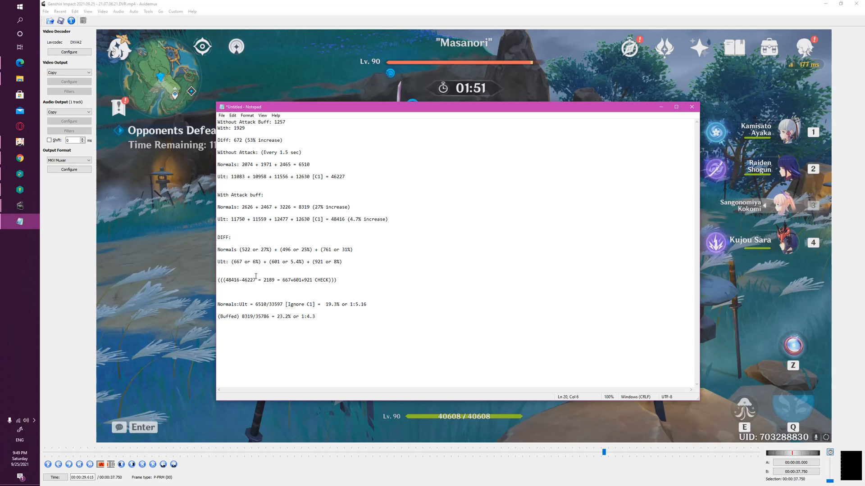
pyautogui.doubleClick(255, 261)
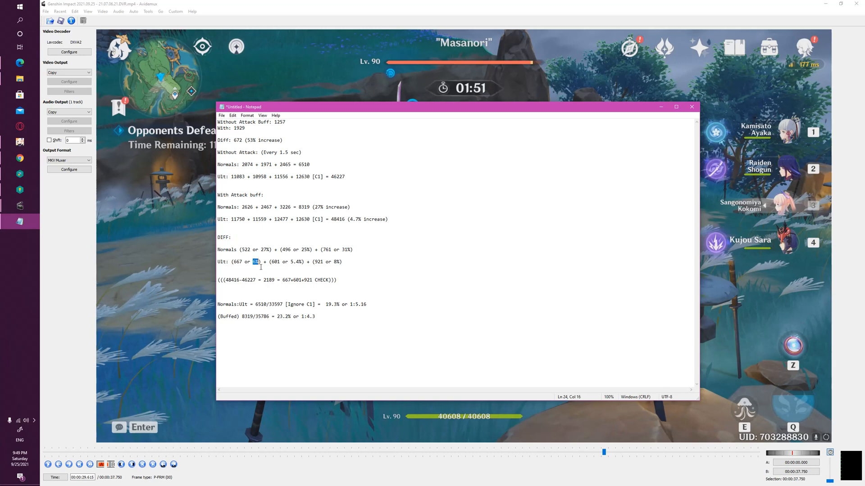
pyautogui.click(293, 263)
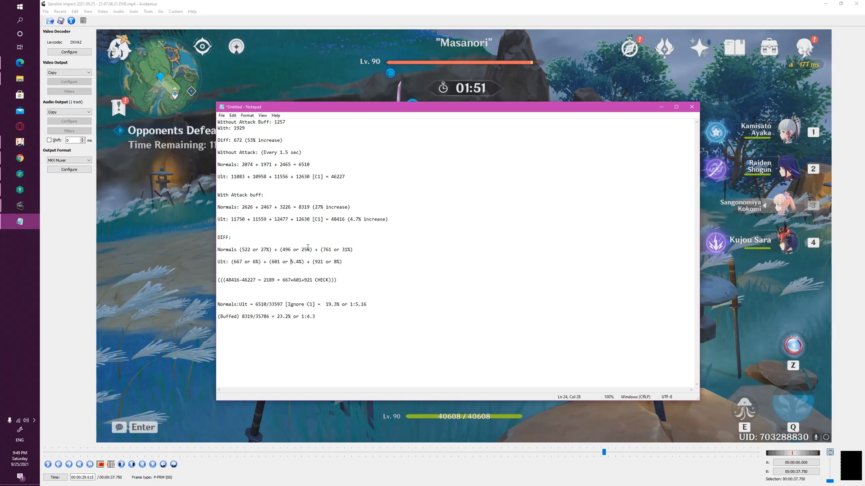
pyautogui.click(227, 280)
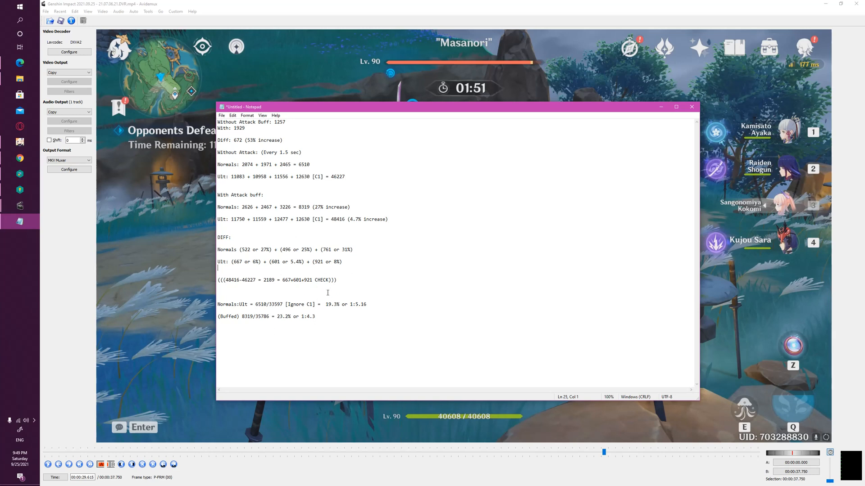
# - Complete the buffed Normals:Ult ratio line as 23.2% or 1:4.3 after checking the 12630 C1 value
pyautogui.doubleClick(302, 219)
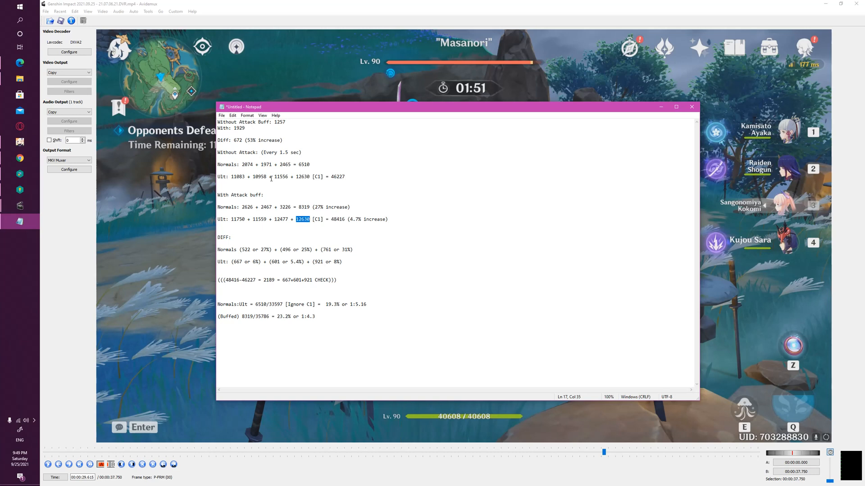
pyautogui.moveTo(294, 198)
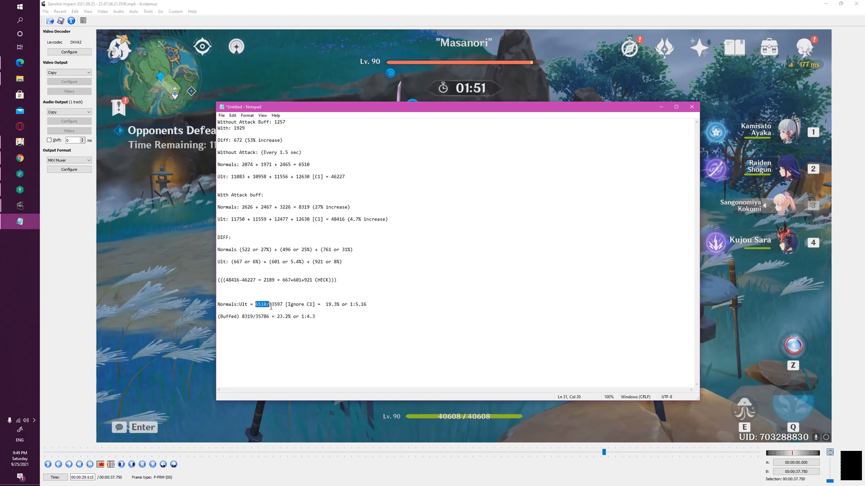
pyautogui.click(271, 306)
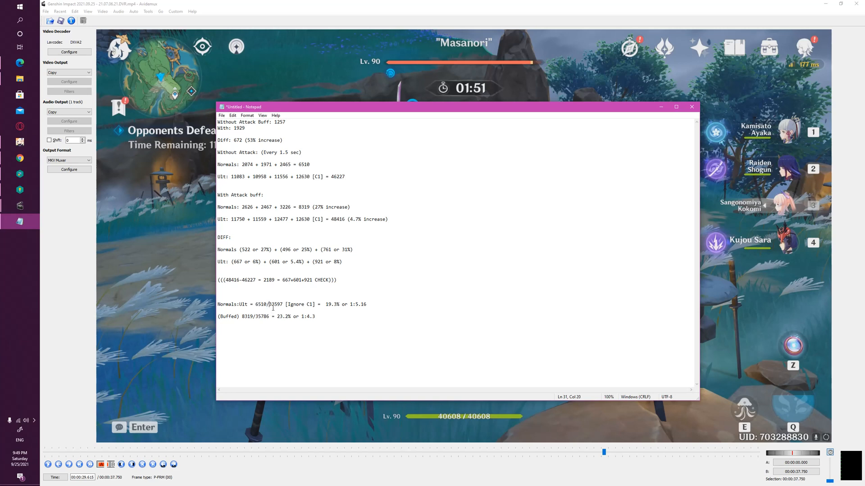
pyautogui.doubleClick(275, 304)
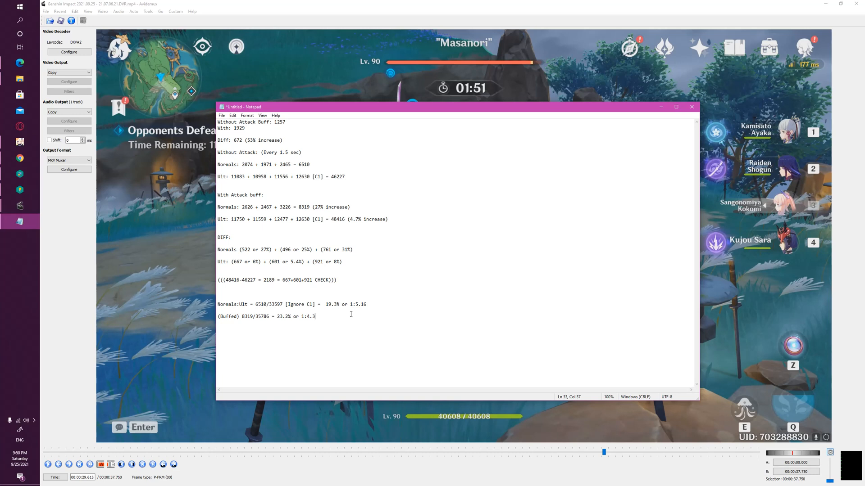
pyautogui.moveTo(286, 349)
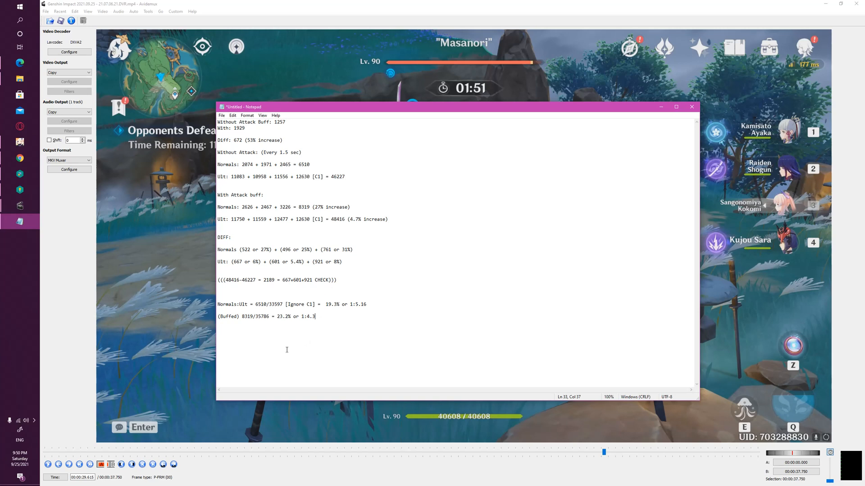
pyautogui.moveTo(291, 330)
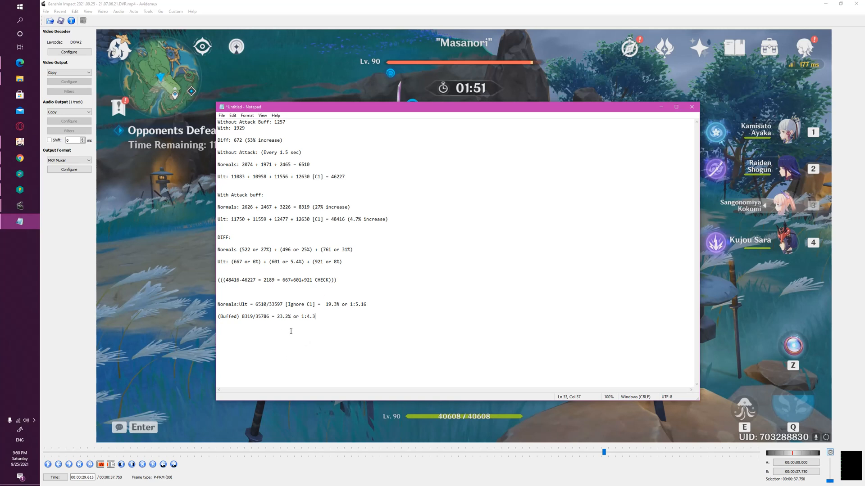
pyautogui.doubleClick(280, 316)
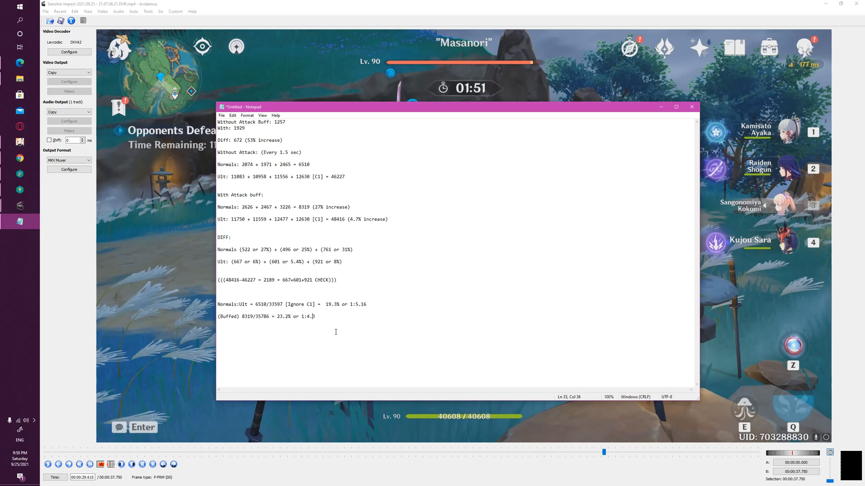
pyautogui.write('3')
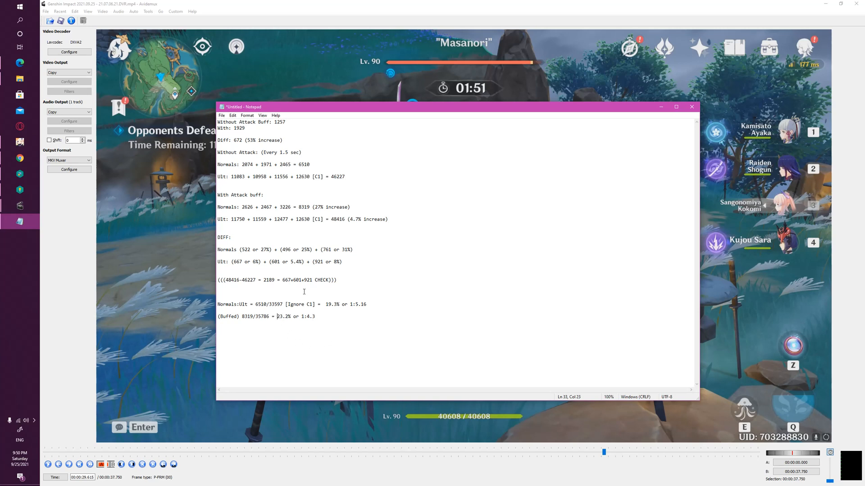
# - Review the 19.3% and 23.2% ratios and the 53%, 27% and 4.7% increase figures
pyautogui.doubleClick(282, 316)
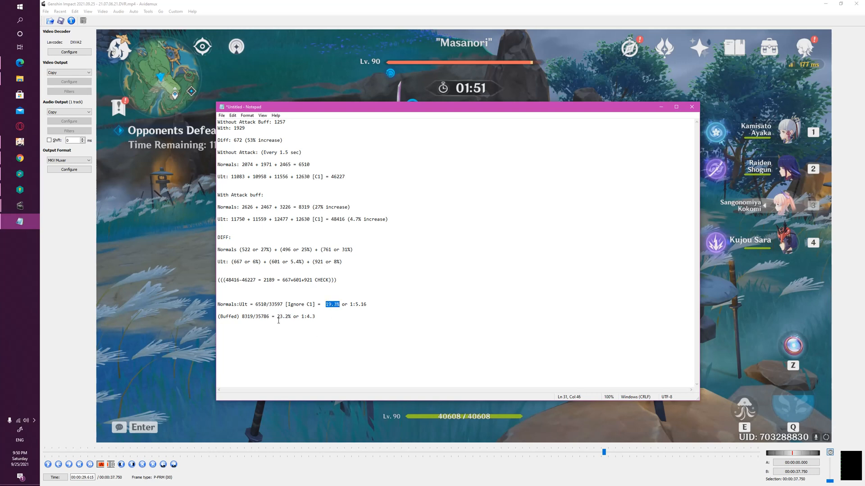
pyautogui.click(292, 330)
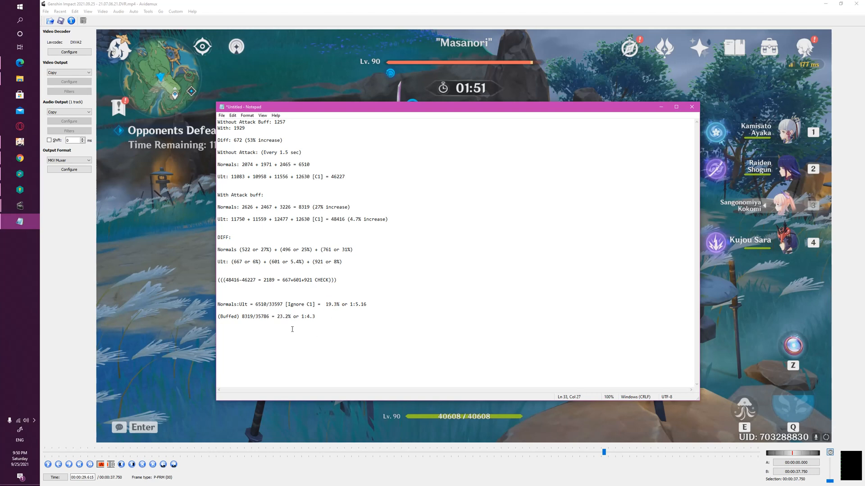
pyautogui.moveTo(291, 267)
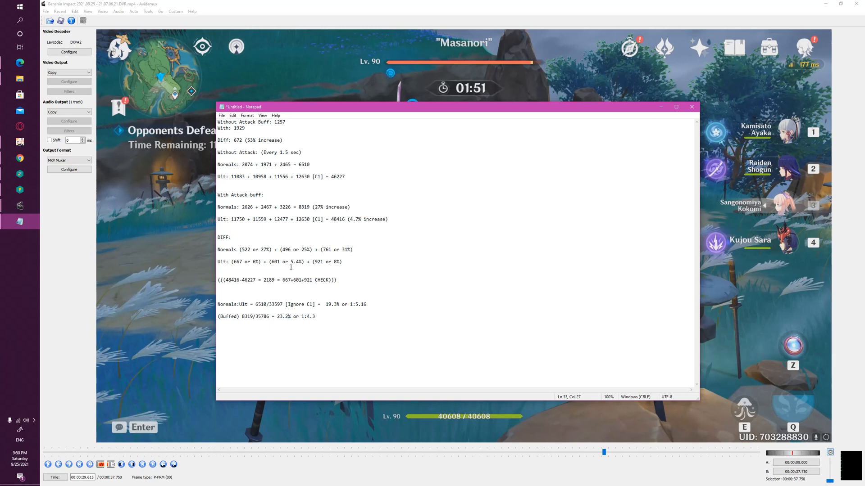
pyautogui.doubleClick(265, 139)
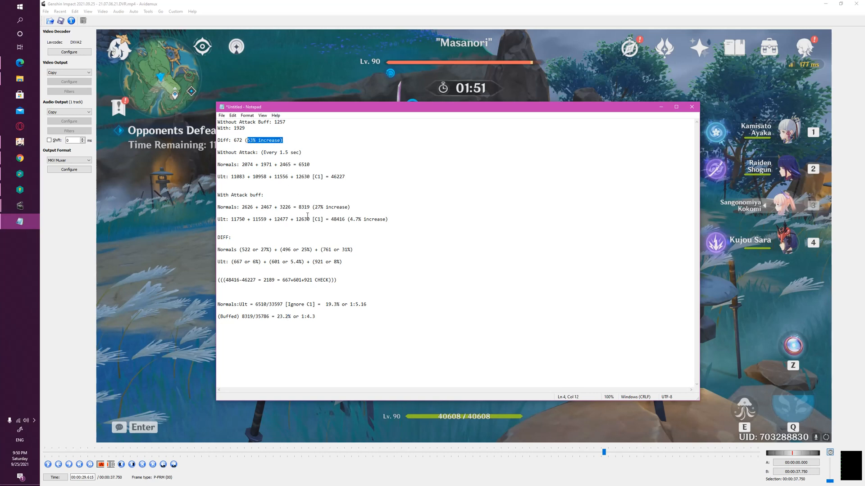
pyautogui.click(314, 207)
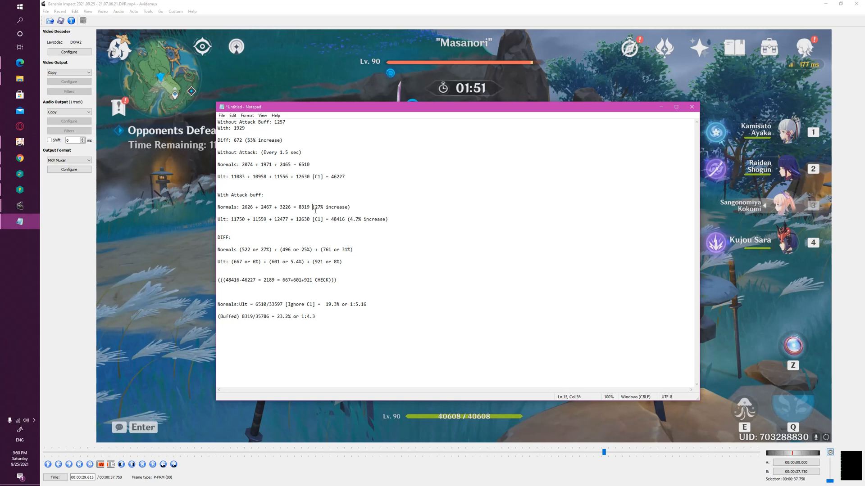
pyautogui.moveTo(313, 208); pyautogui.dragTo(350, 207)
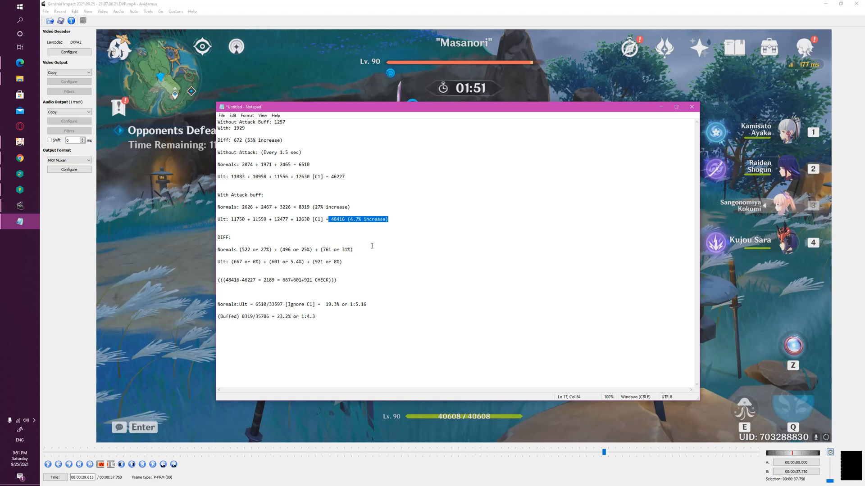
pyautogui.click(367, 240)
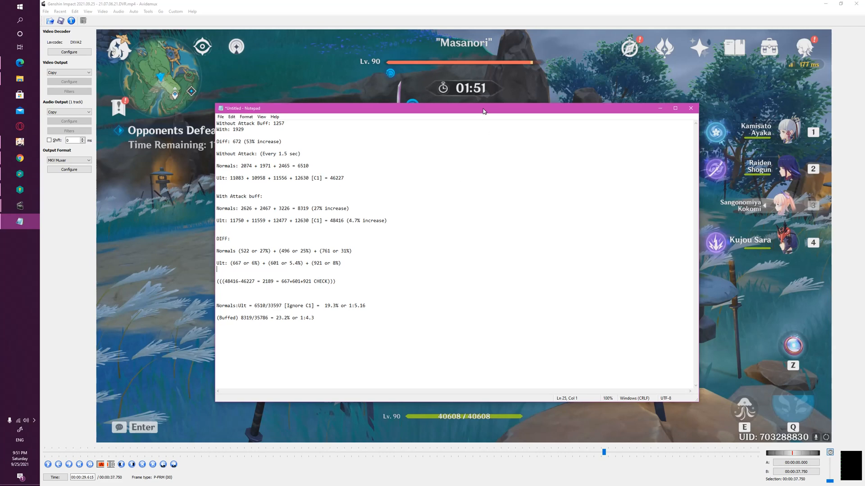
# - Move the damage notes window left and highlight a figure for review before checking constellations
pyautogui.moveTo(483, 108); pyautogui.dragTo(353, 80)
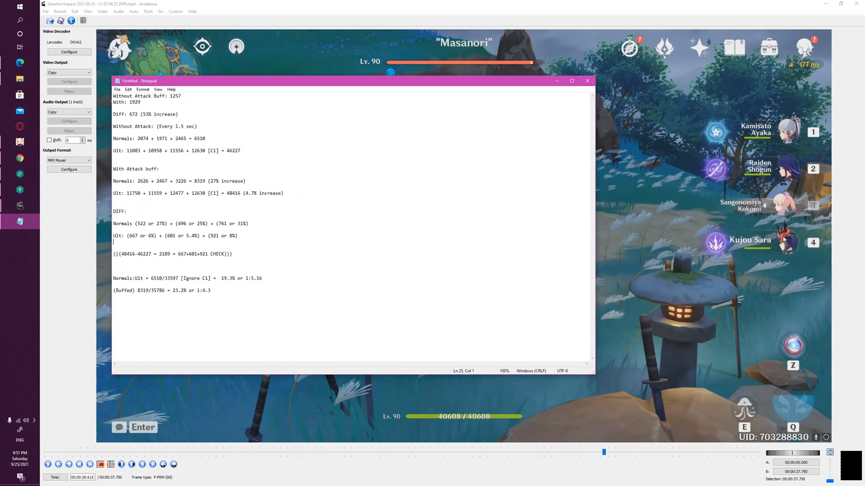
pyautogui.moveTo(768, 212)
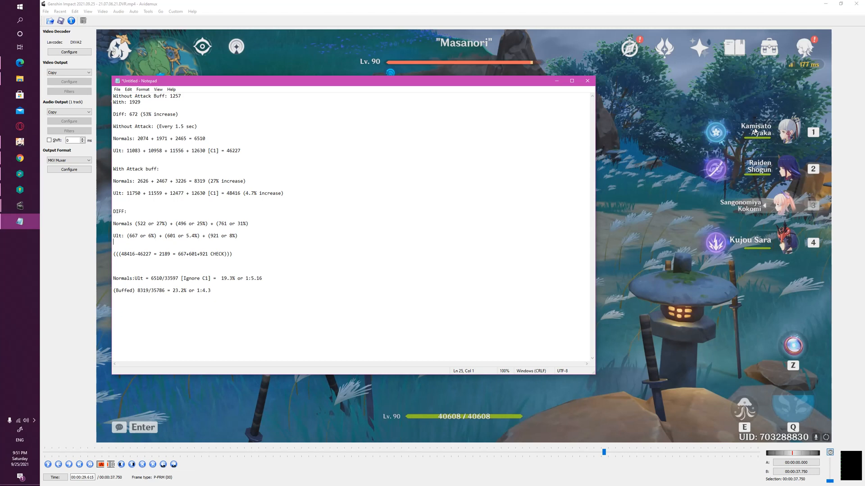
pyautogui.moveTo(761, 143)
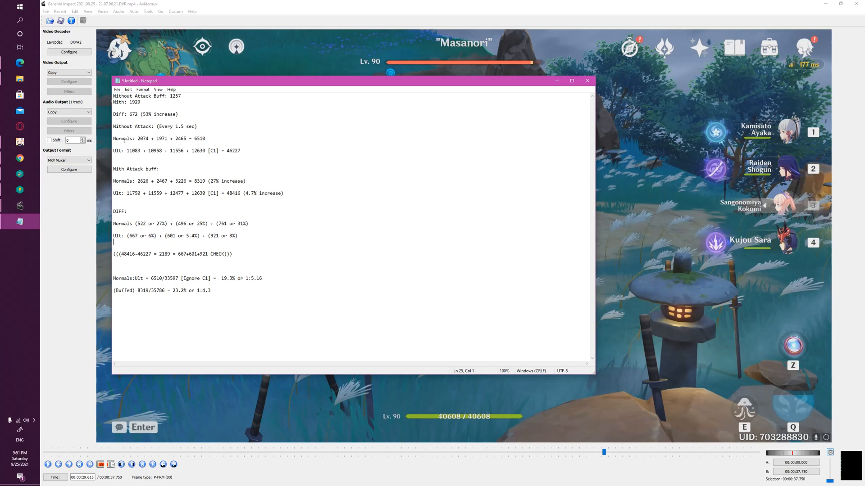
pyautogui.moveTo(136, 139); pyautogui.dragTo(206, 138)
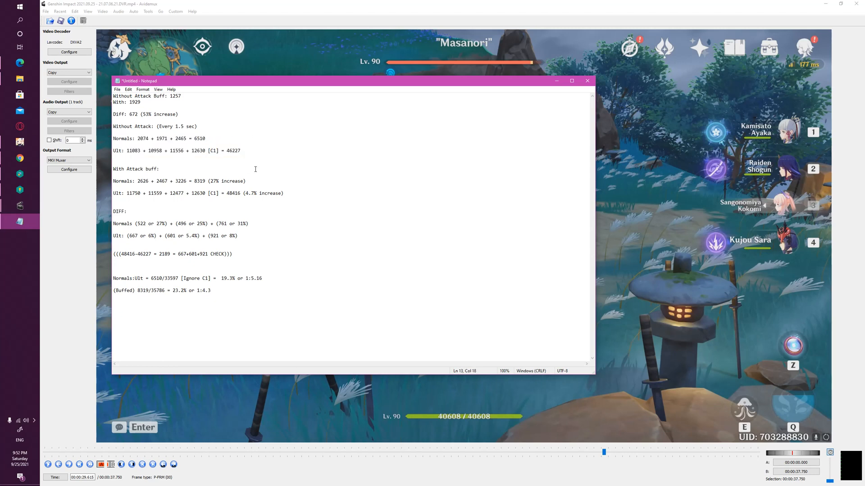
pyautogui.moveTo(252, 165)
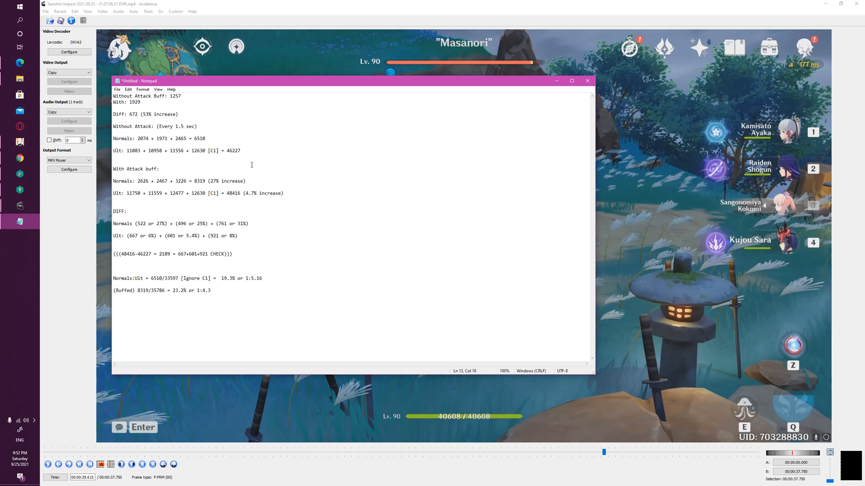
pyautogui.moveTo(359, 189)
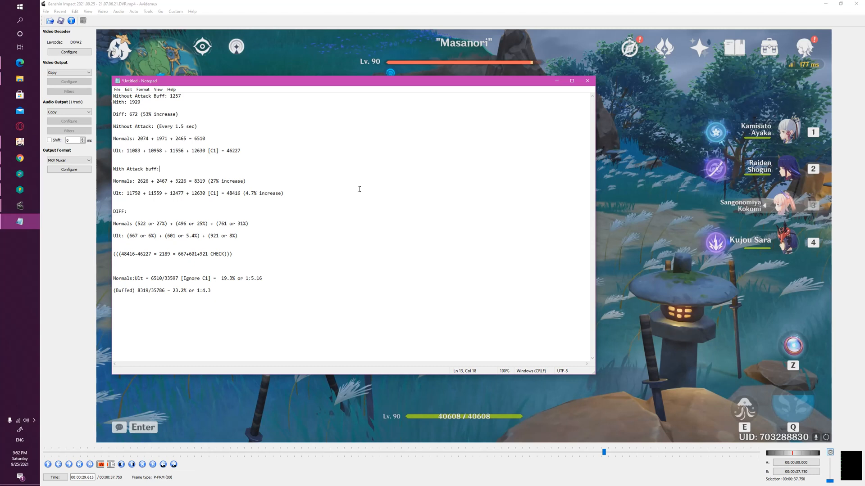
pyautogui.moveTo(344, 198)
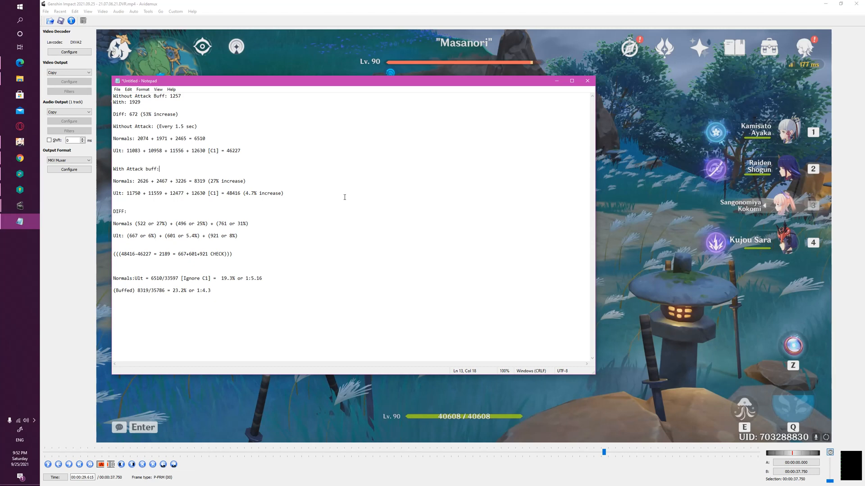
pyautogui.moveTo(266, 293)
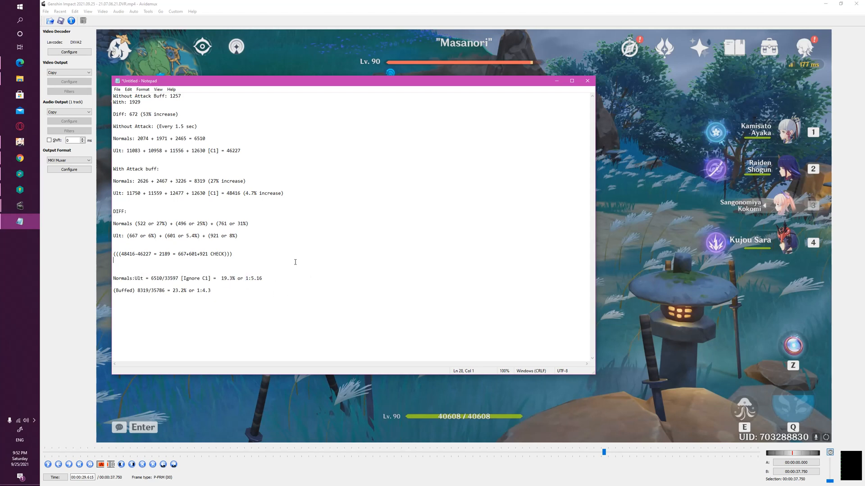
pyautogui.moveTo(318, 306)
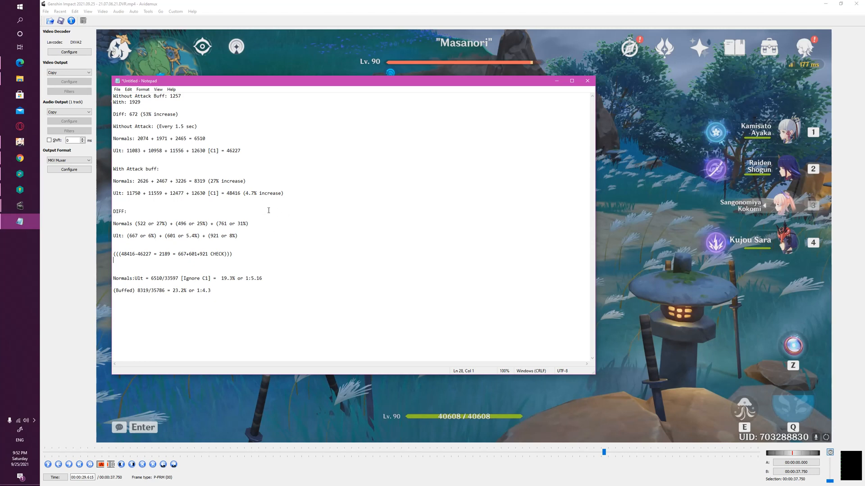
pyautogui.moveTo(234, 173)
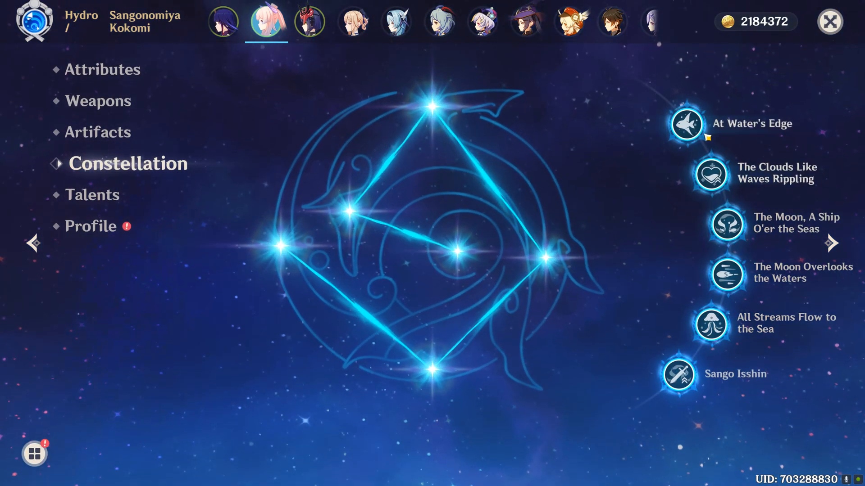
pyautogui.click(686, 124)
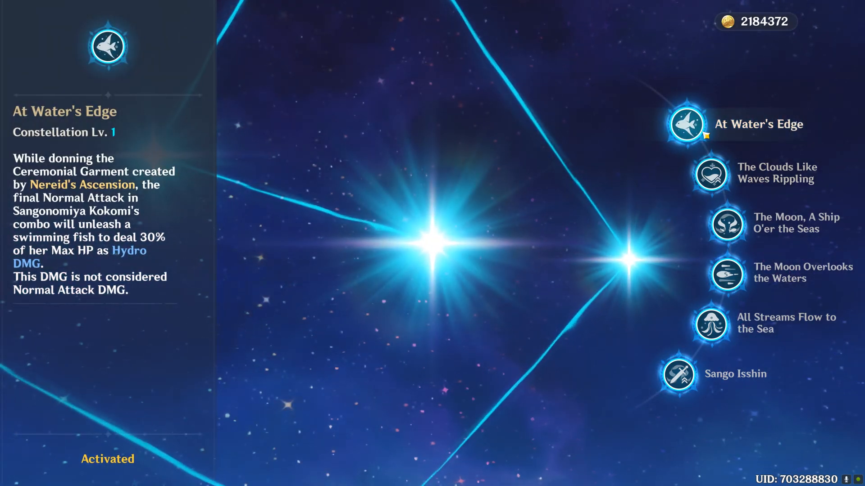
pyautogui.click(709, 173)
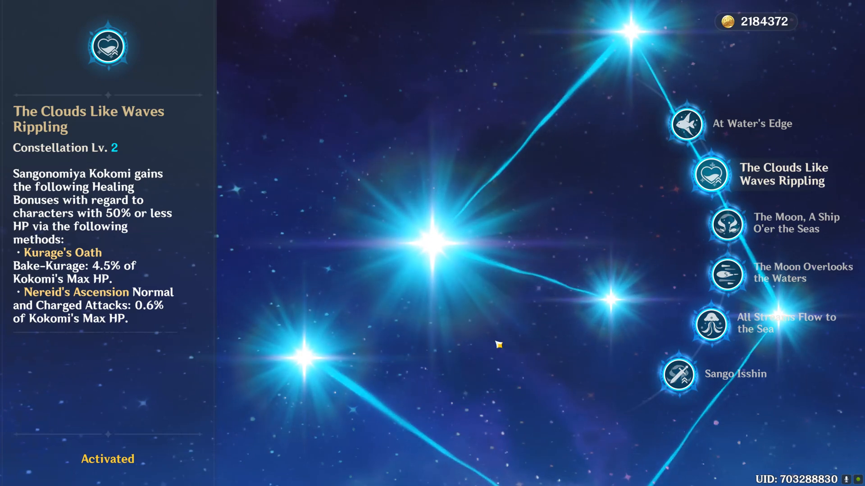
pyautogui.click(726, 225)
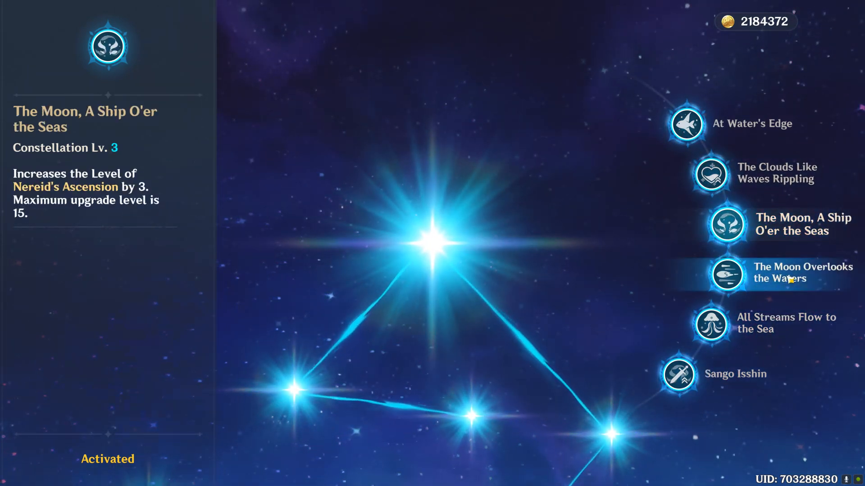
pyautogui.click(727, 274)
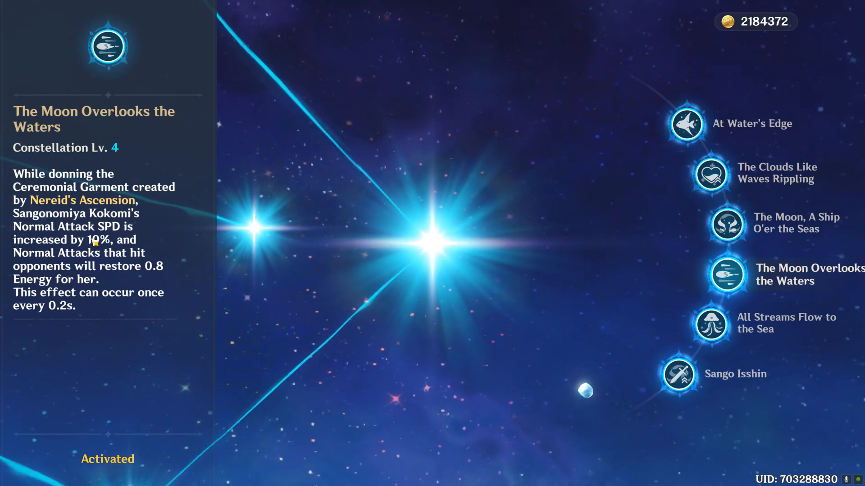
pyautogui.click(710, 325)
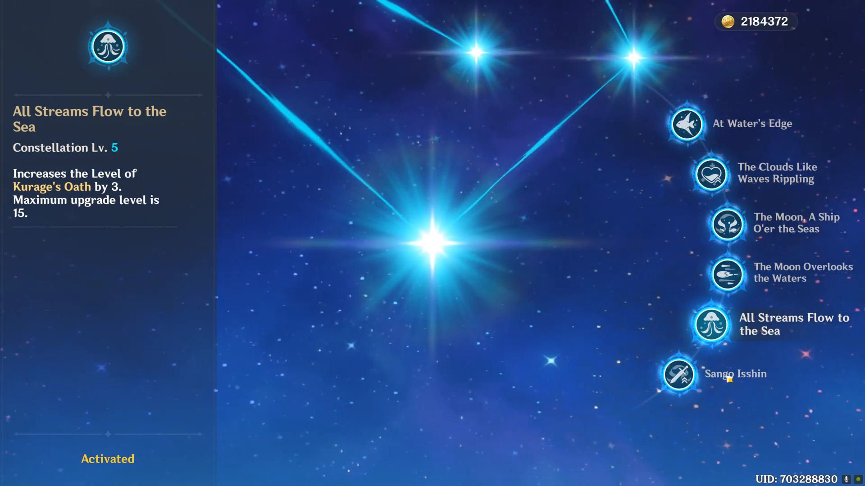
pyautogui.click(678, 374)
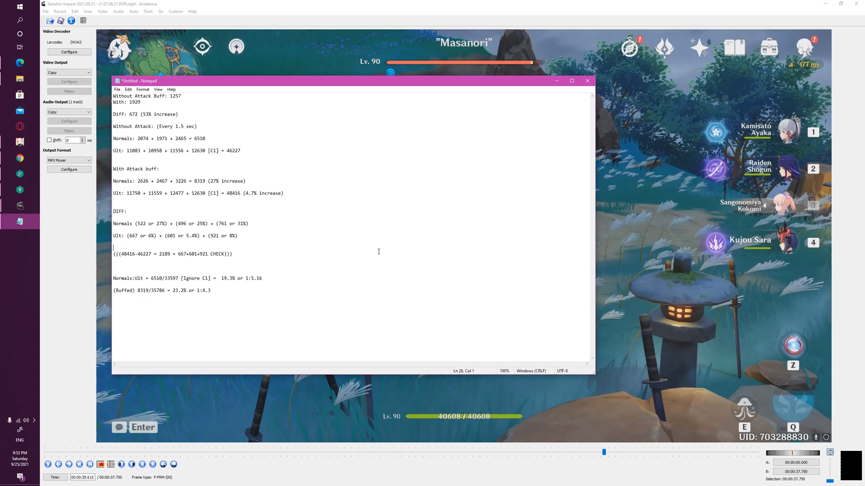
pyautogui.moveTo(19, 142)
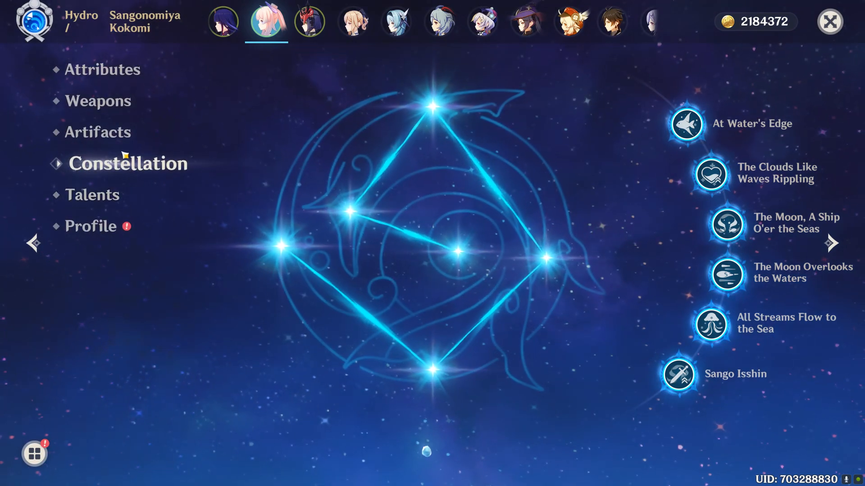
# - Inspect Kokomi's equipped Orichalceous Time-Dial sands and Goblet of Thundering Deep artifacts
pyautogui.click(98, 133)
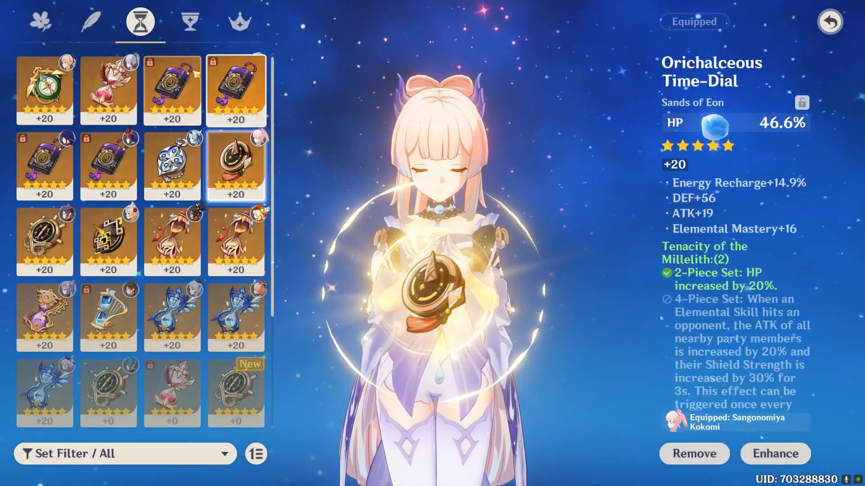
pyautogui.click(189, 22)
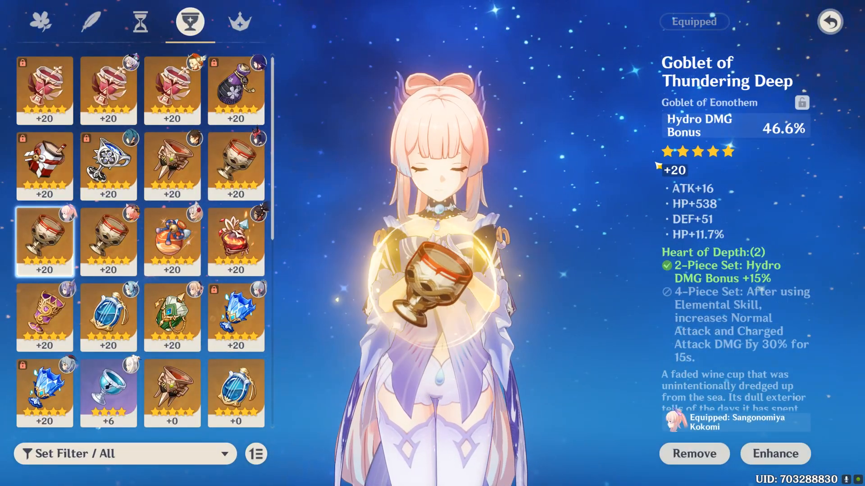
pyautogui.click(239, 20)
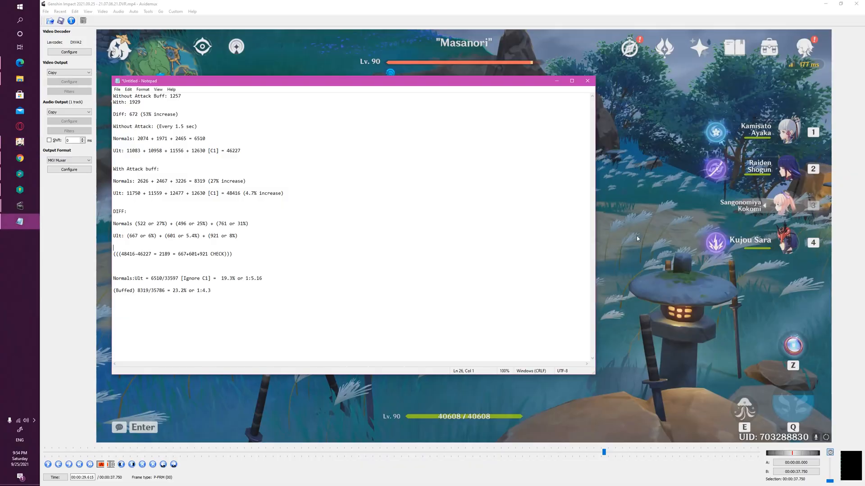
pyautogui.moveTo(295, 334)
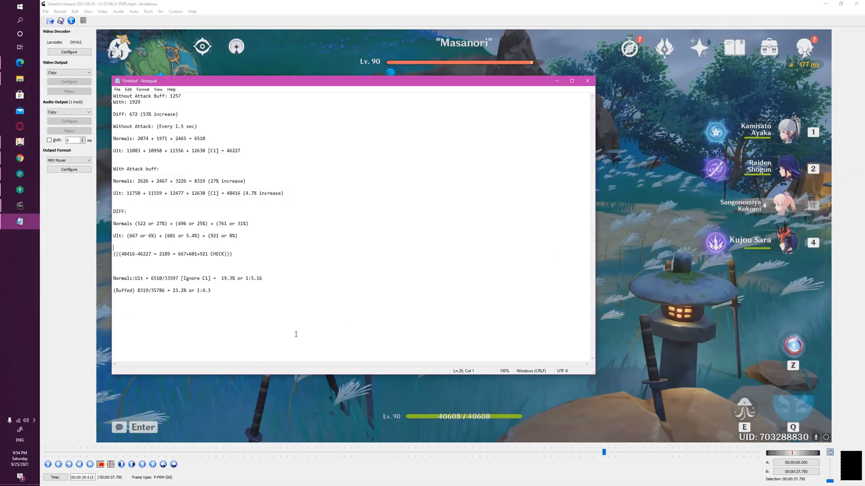